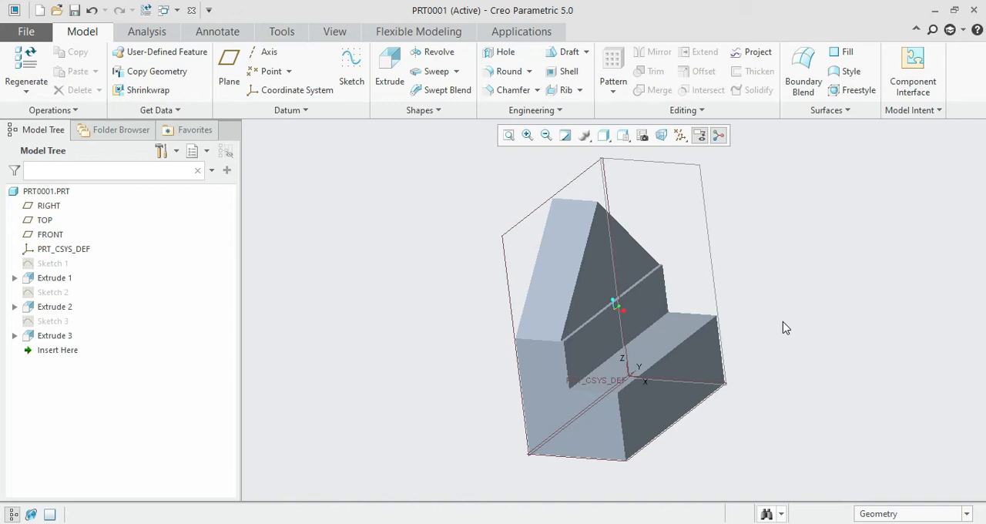
mouse_move(764, 362)
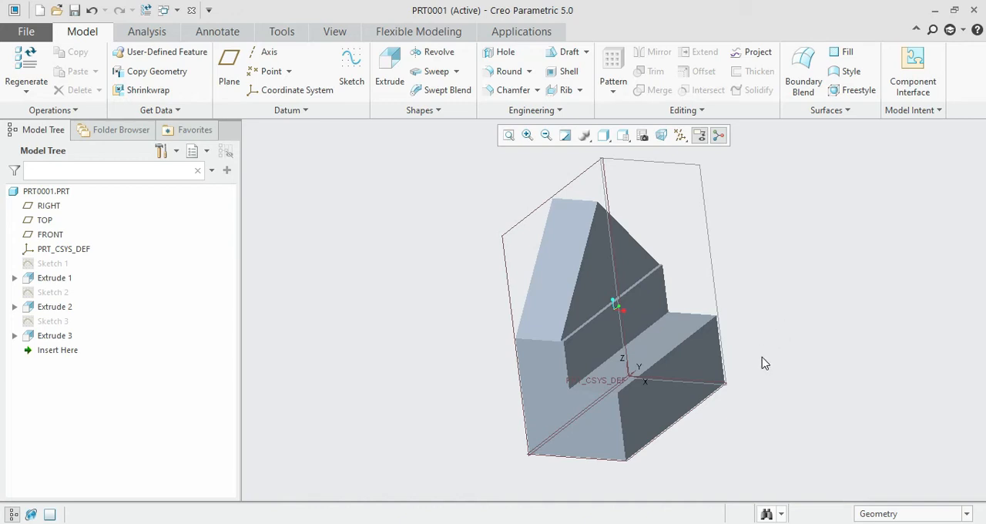
mouse_move(753, 397)
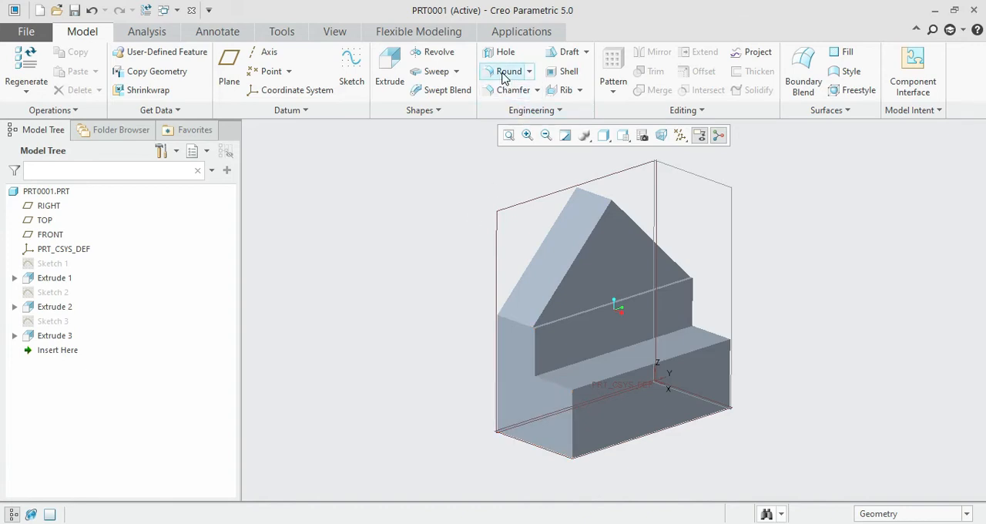
Apply a 5.00 radius round to the lower front vertical edge.
click(507, 71)
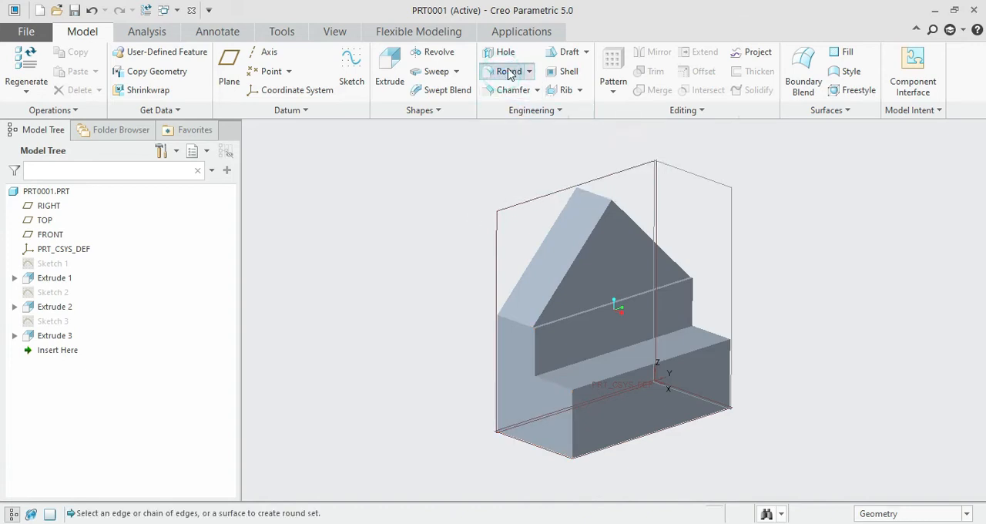
click(503, 71)
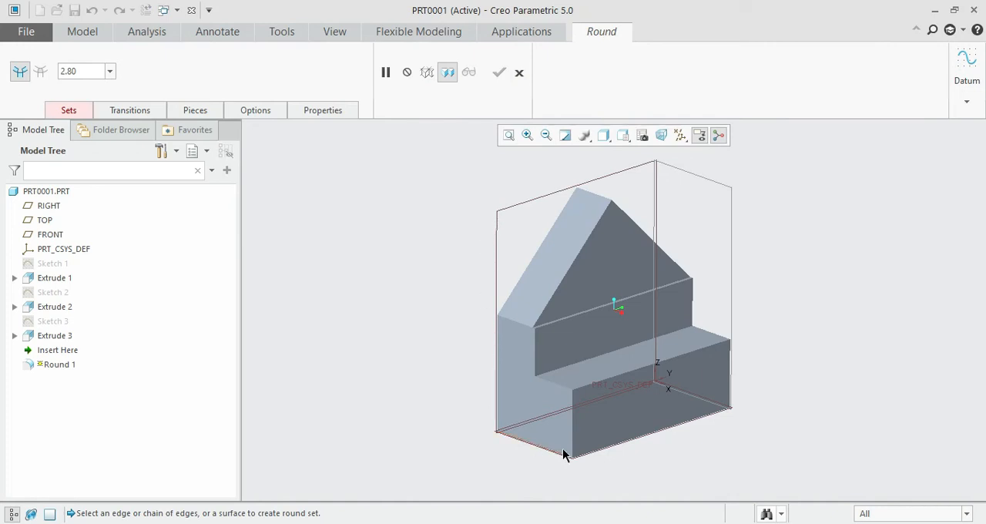
click(568, 429)
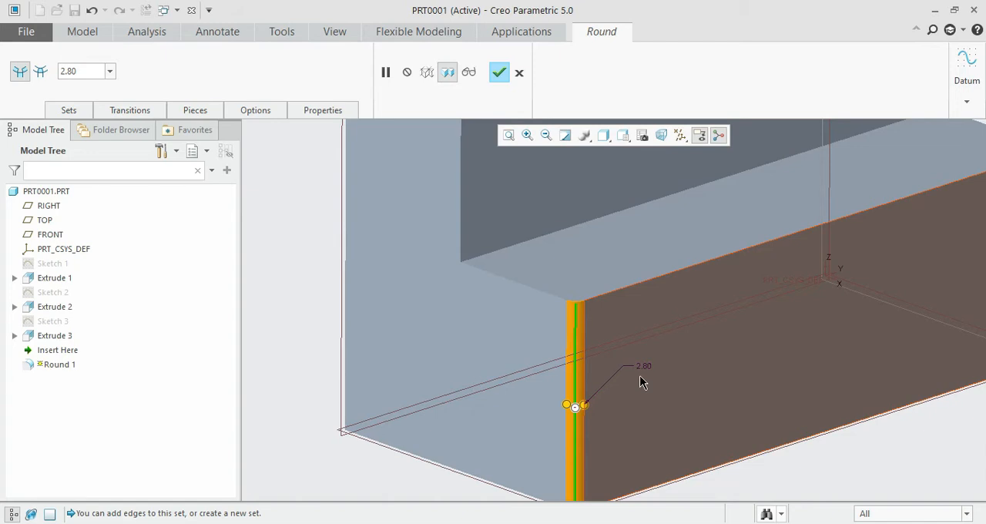
mouse_move(592, 342)
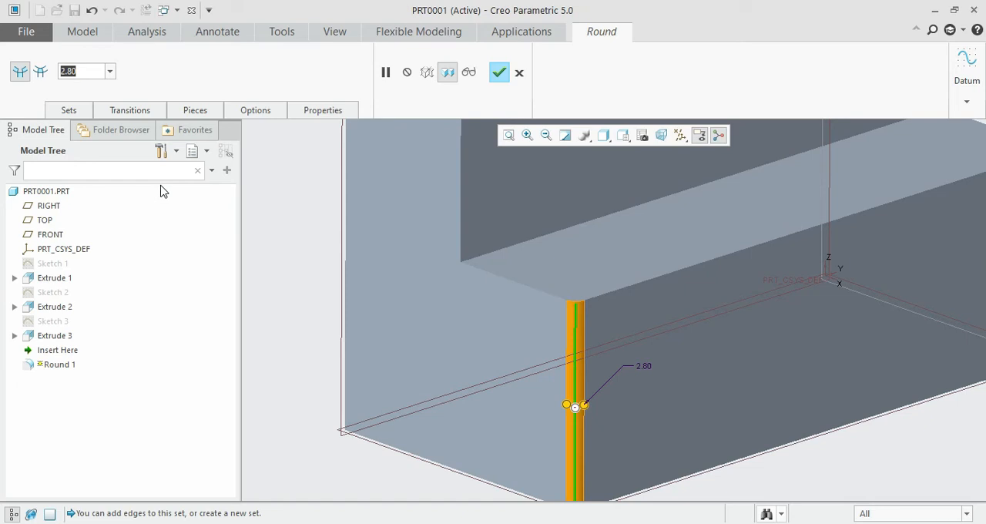
text(5)
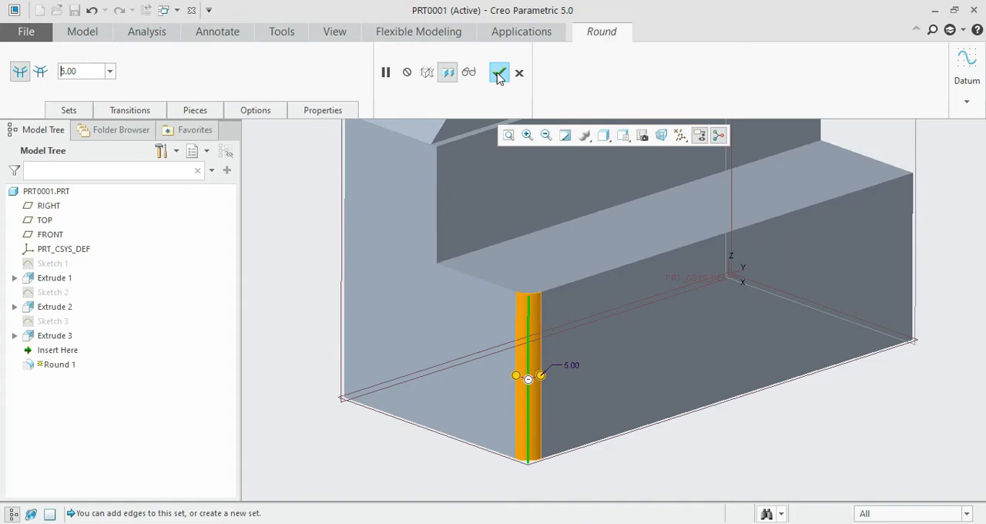
click(497, 72)
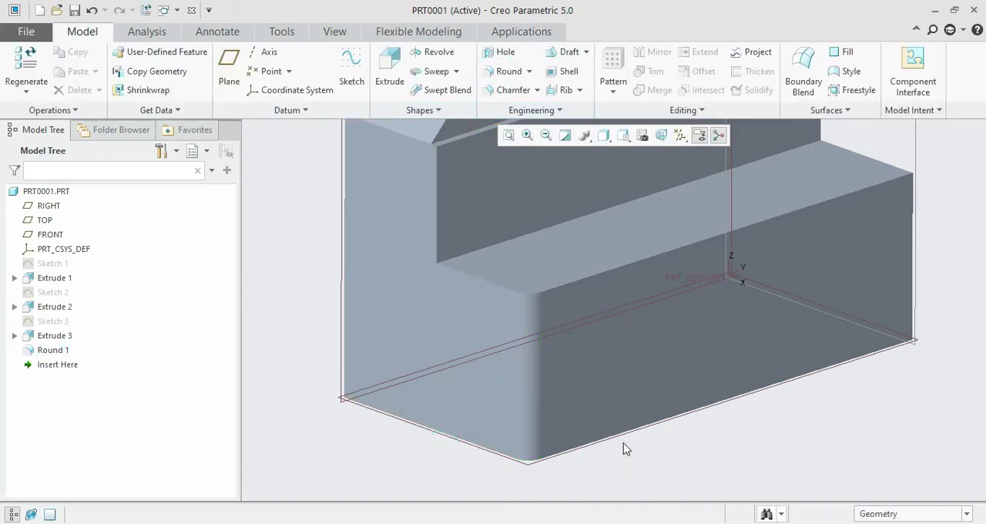
mouse_move(920, 373)
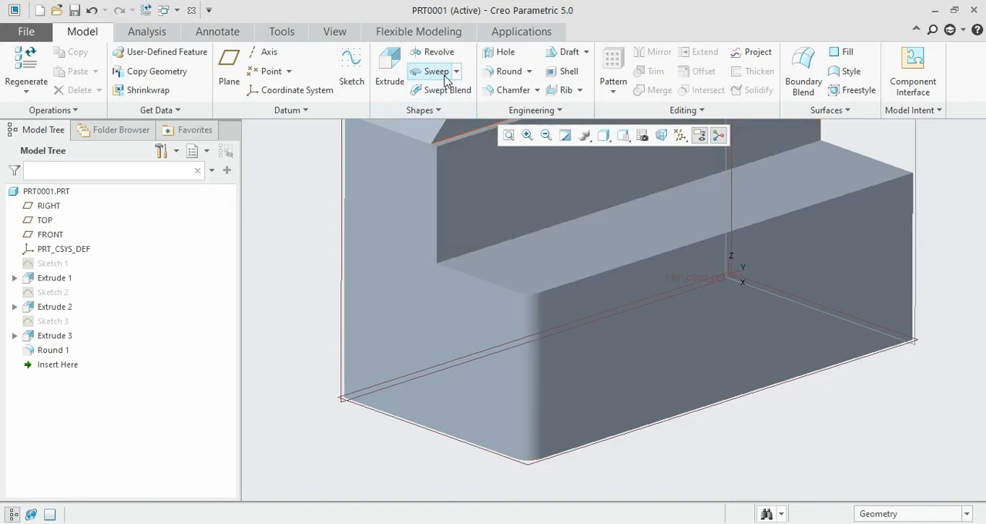
mouse_move(509, 90)
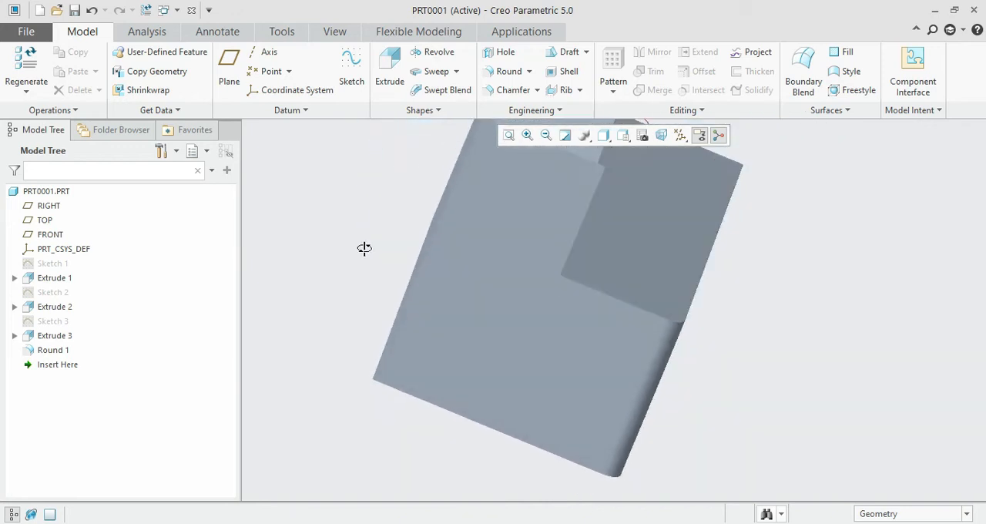
Orbit around the part and confirm a 5.00 round on three more vertical edges.
drag(365, 248, 631, 301)
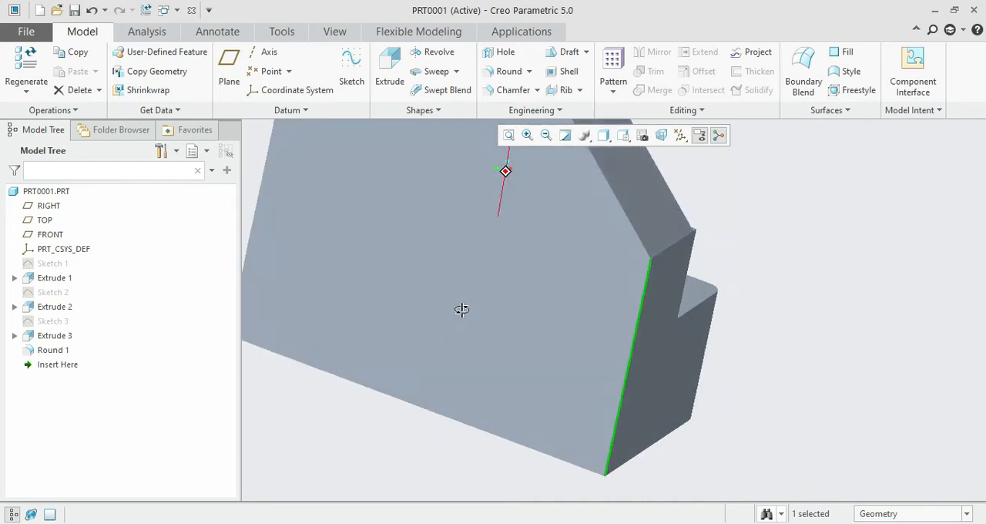
drag(461, 310, 518, 322)
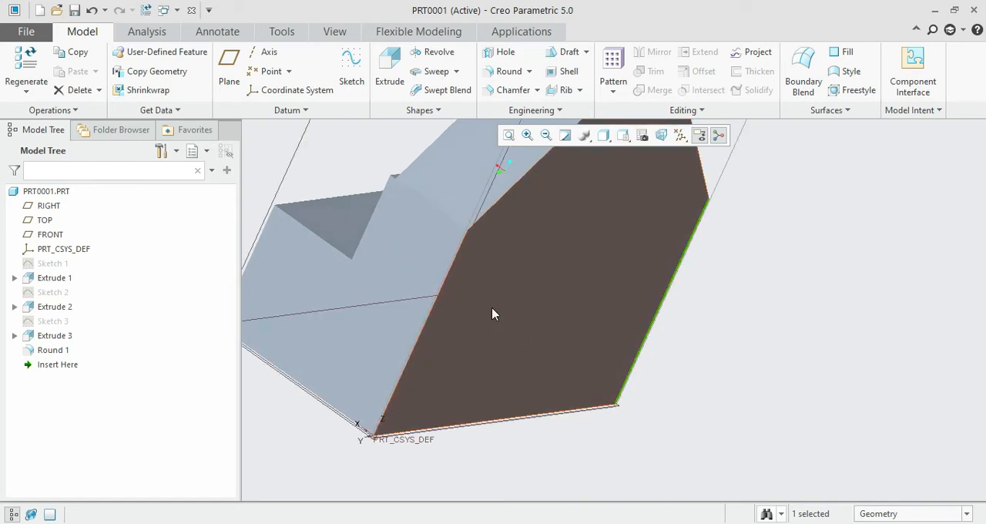
mouse_move(456, 257)
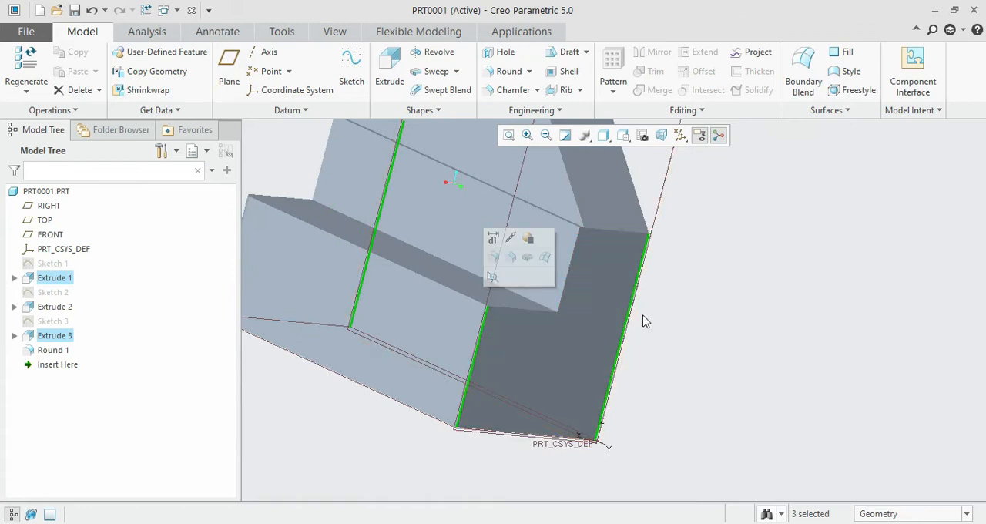
mouse_move(671, 333)
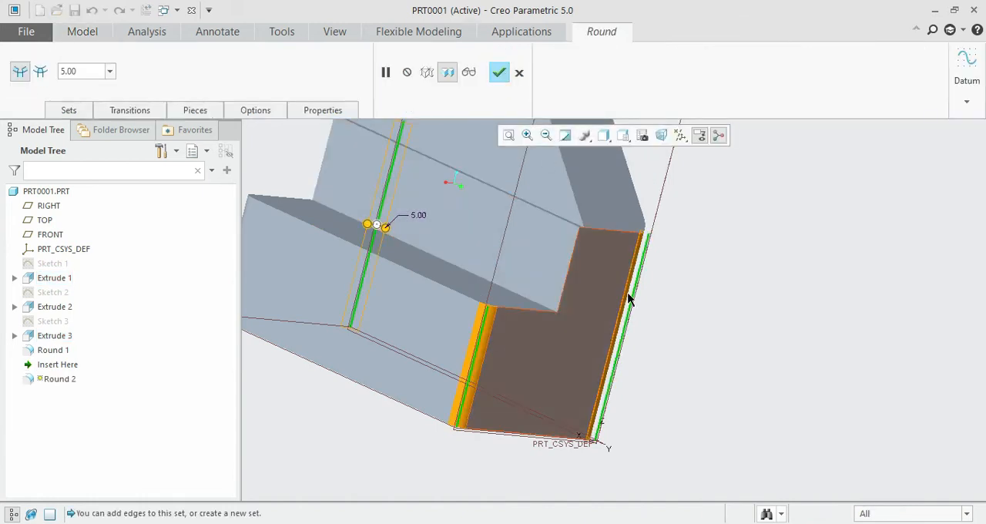
drag(628, 300, 678, 381)
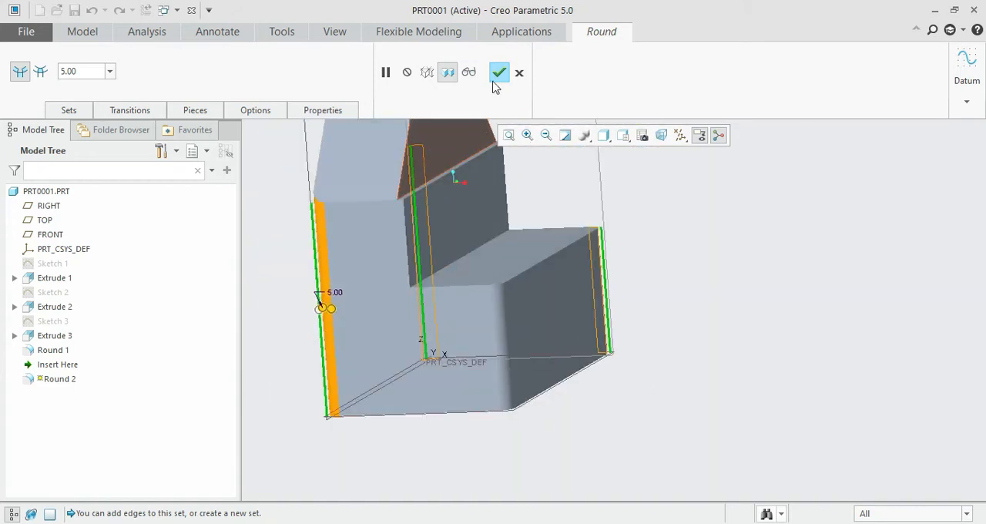
click(500, 71)
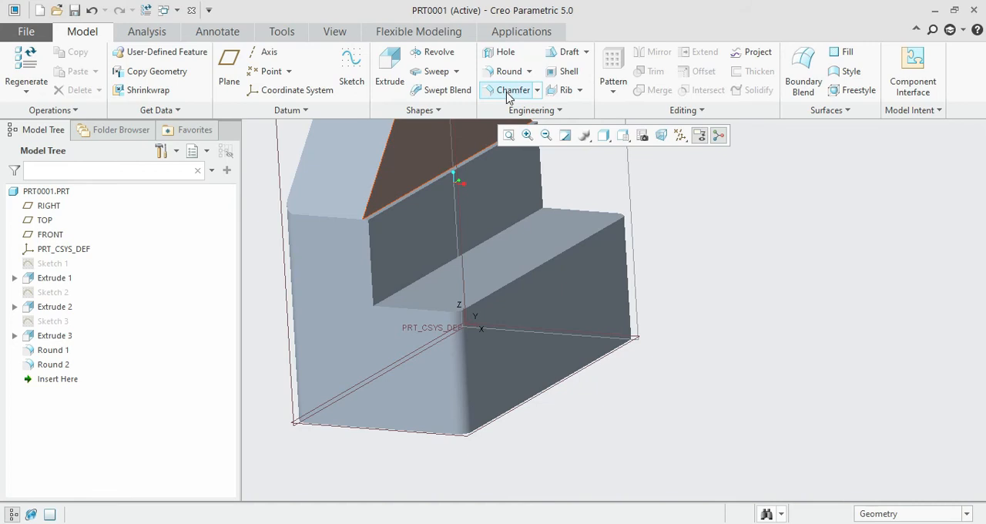
Chamfer the upper block's inner vertical edge with a 10.00 D x D chamfer.
click(508, 90)
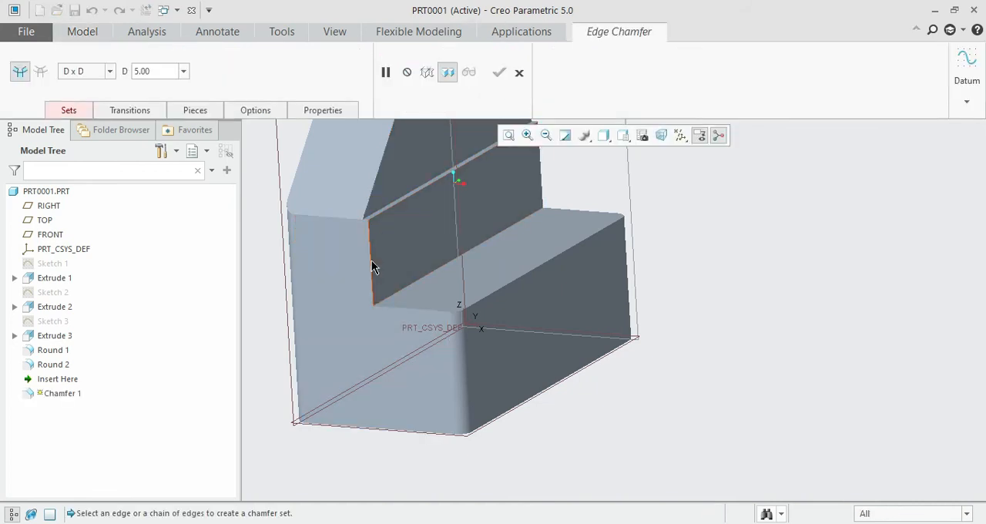
click(374, 265)
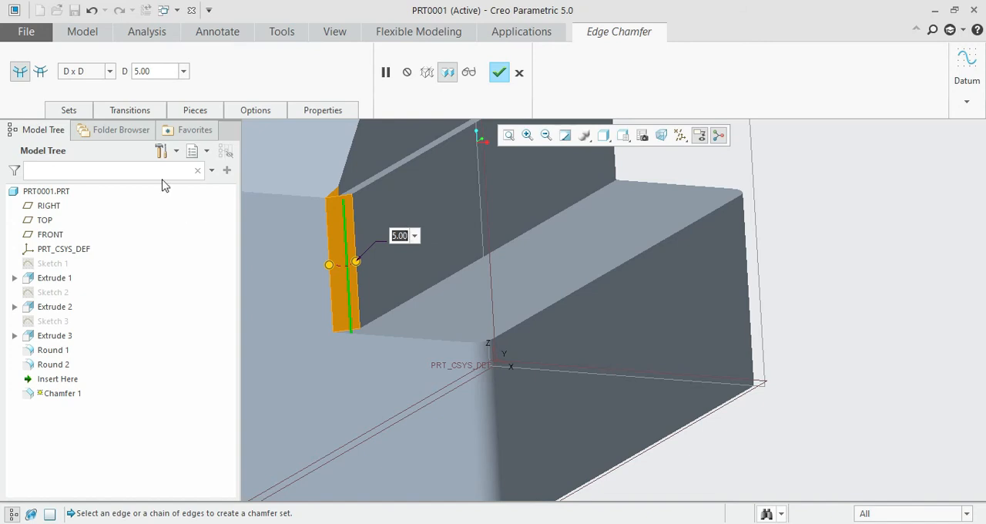
mouse_move(149, 71)
text(10)
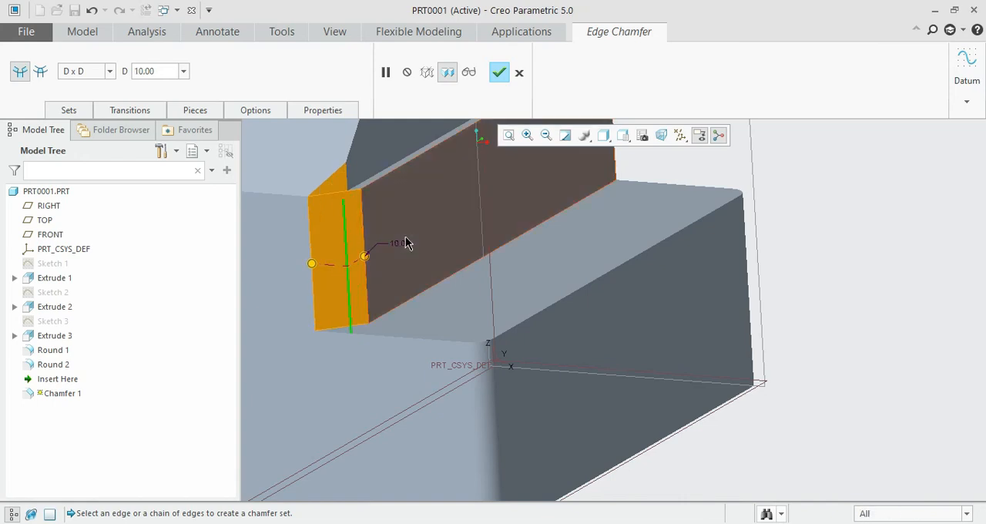
click(498, 72)
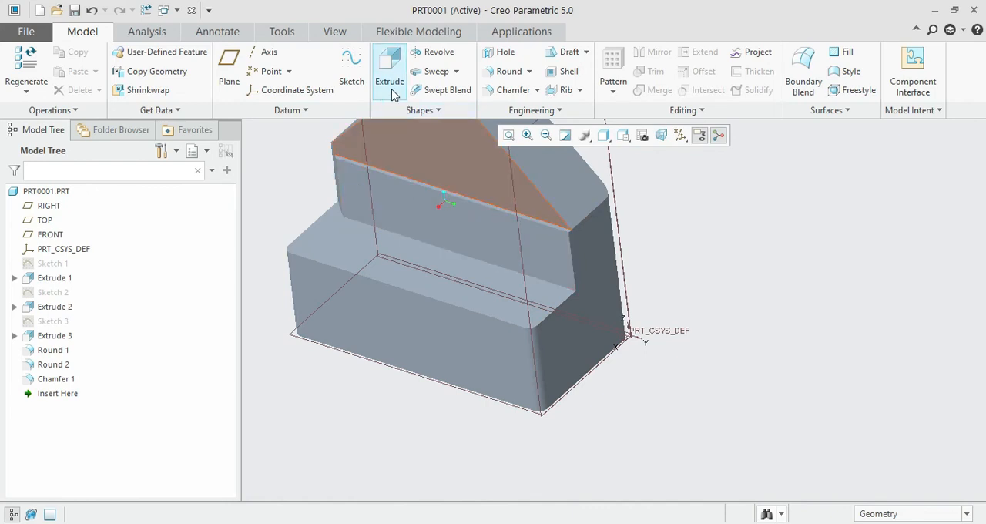
mouse_move(503, 71)
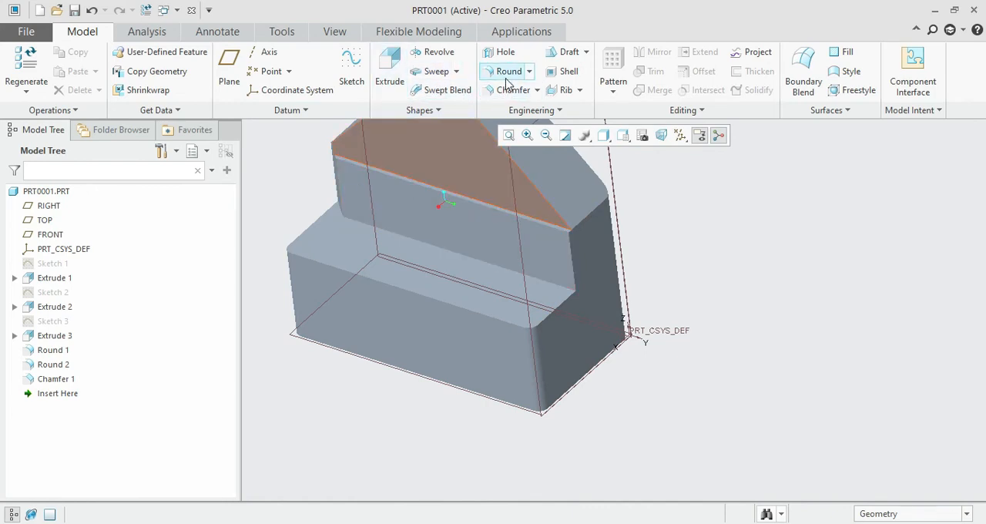
Add a 5.00 chamfer to the vertical edge at the block's right end.
click(503, 89)
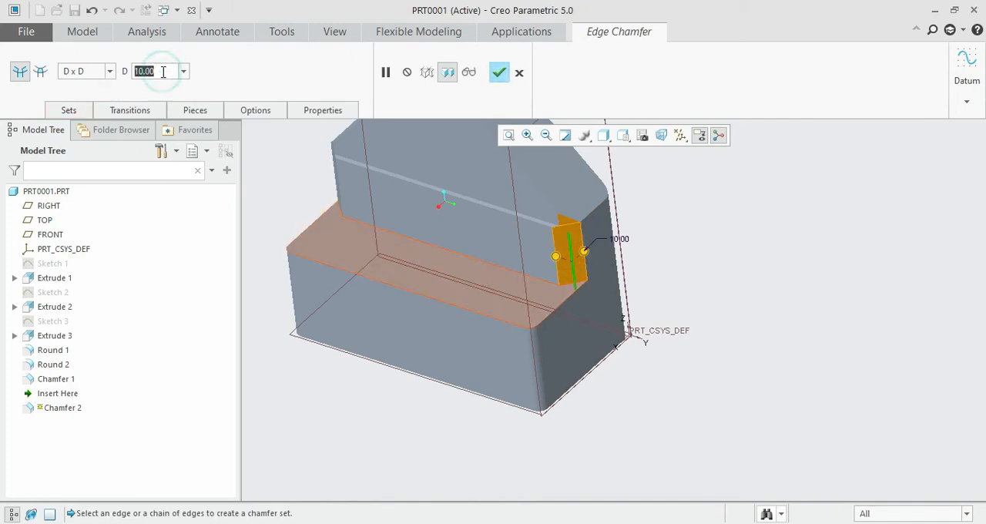
text(5)
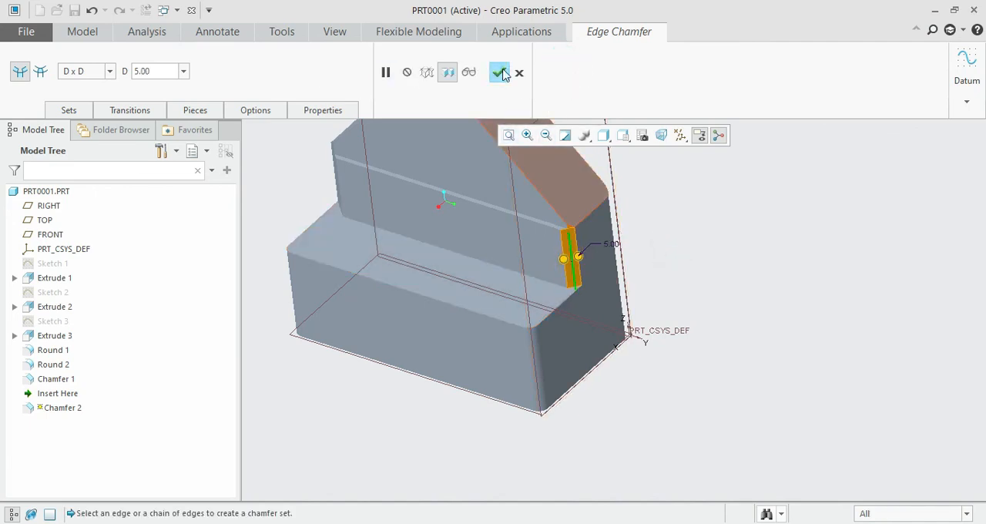
click(500, 73)
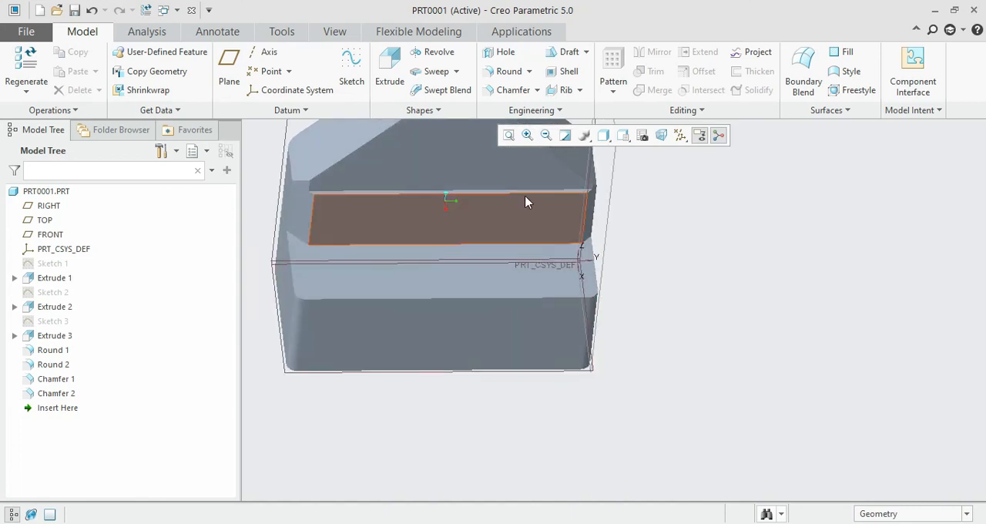
click(505, 71)
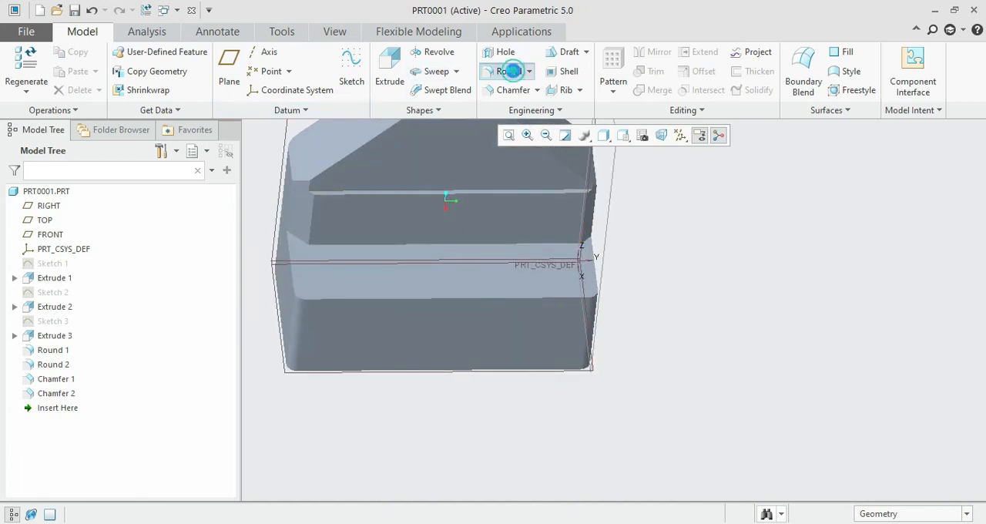
Create two separate 5.00 rounds on the remaining corner edges.
click(503, 71)
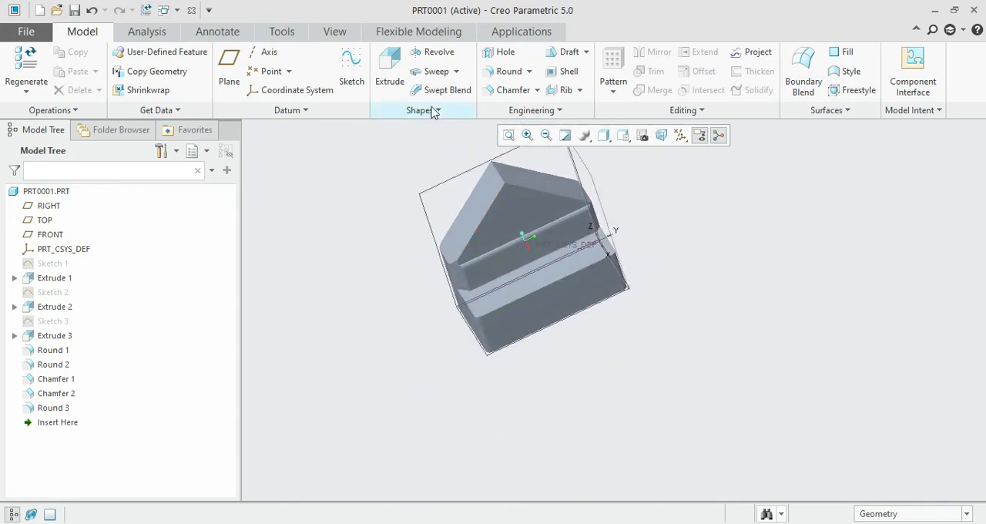
click(504, 70)
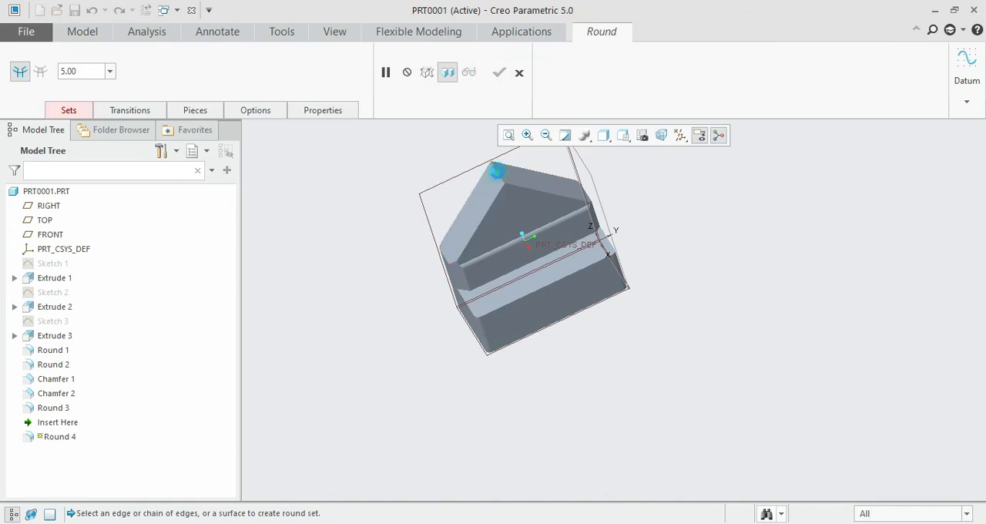
click(499, 71)
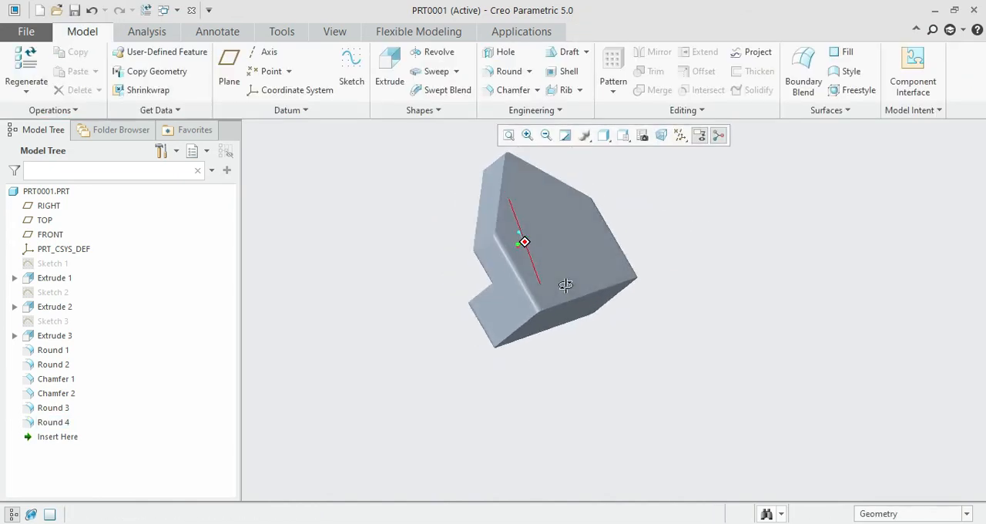
drag(566, 285, 444, 306)
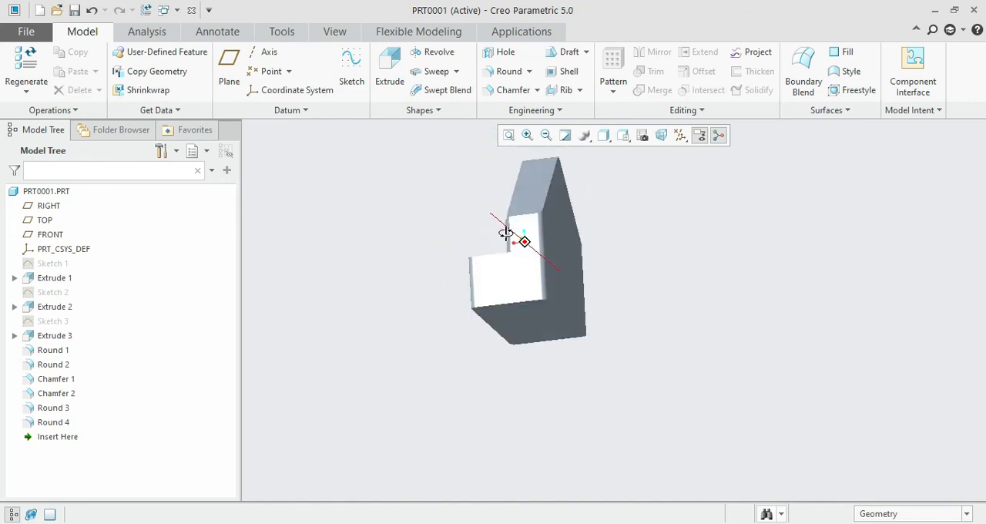
drag(504, 232, 531, 246)
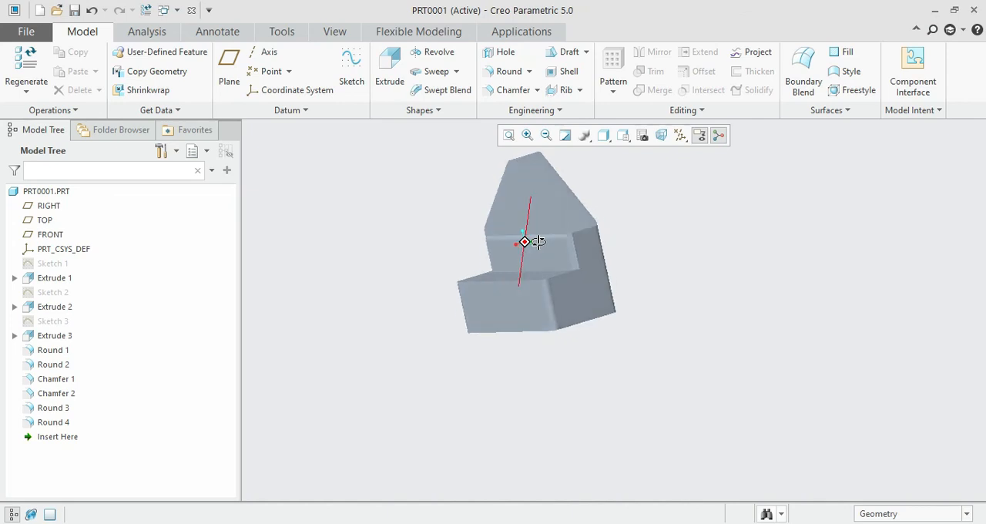
drag(537, 242, 555, 239)
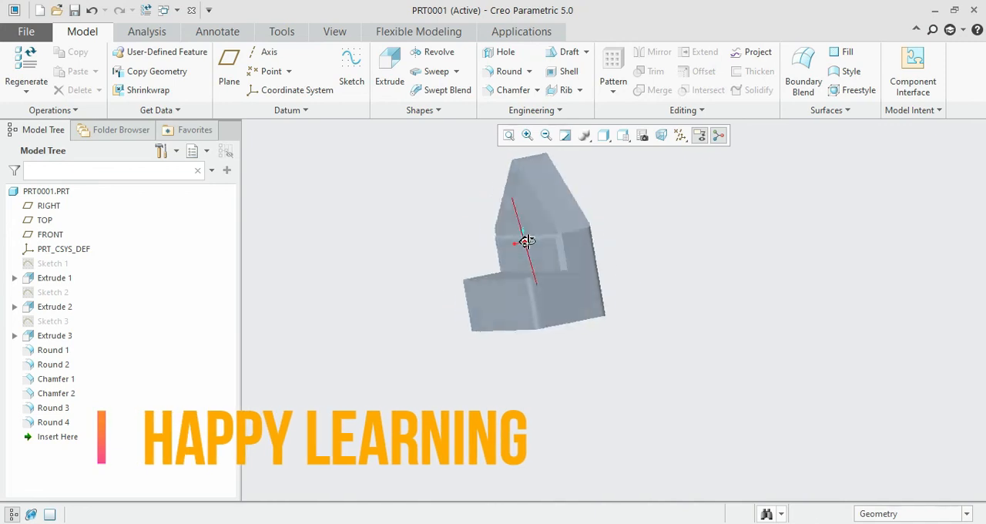
drag(531, 247, 524, 243)
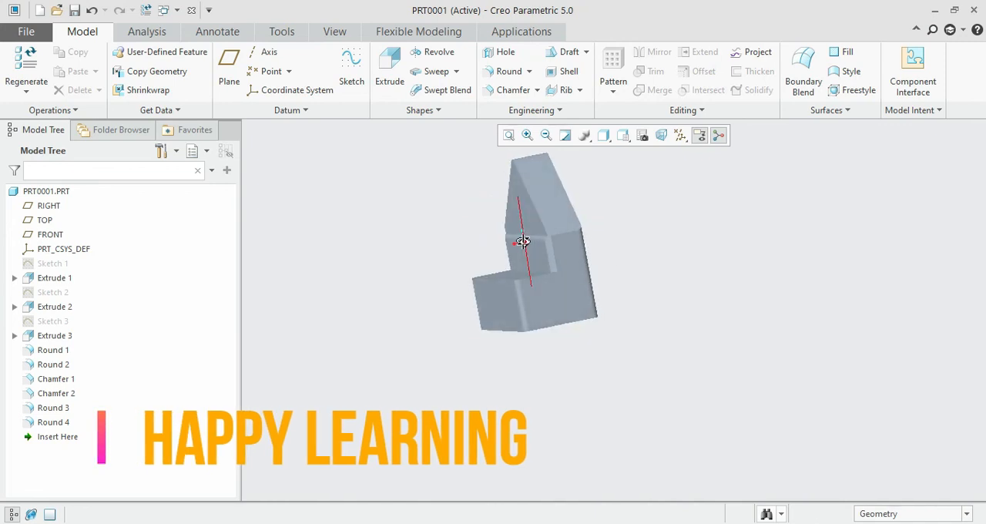